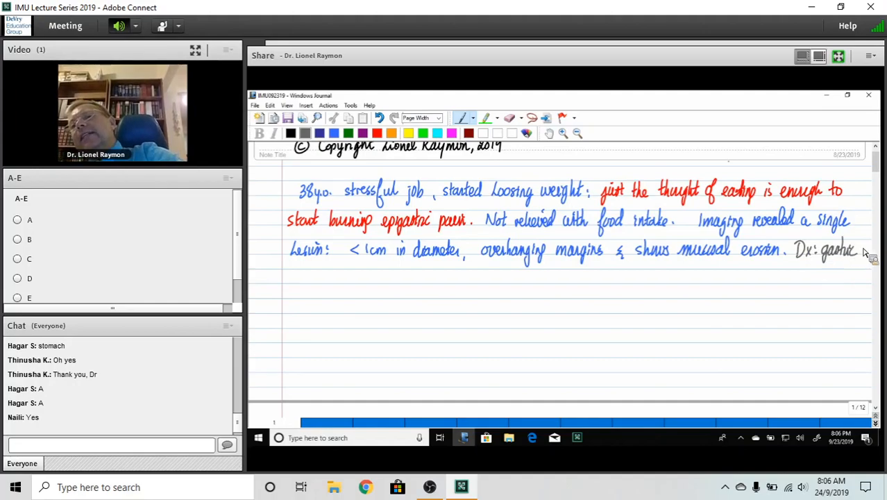
# Handwrite 'Dx: gastric ulcer' with stress raising cortisol, thinning mucosa and lowering prostaglandins.
pyautogui.moveTo(287, 278); pyautogui.dragTo(305, 284)
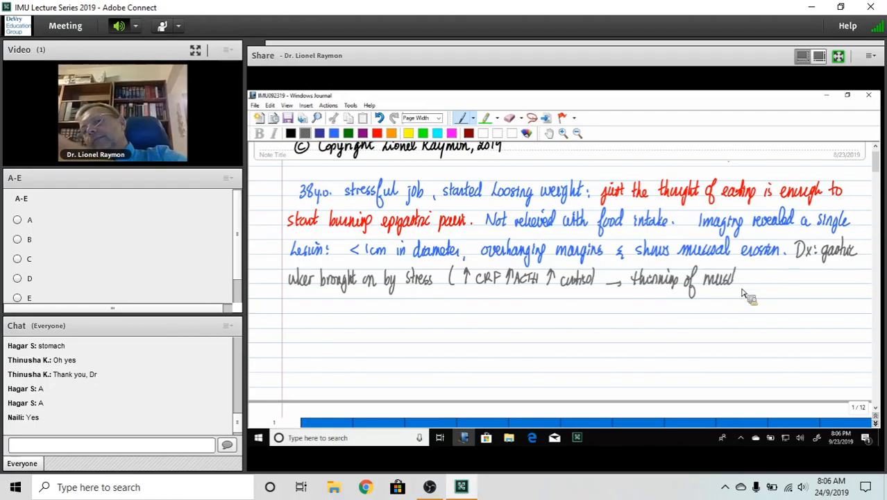
pyautogui.moveTo(791, 287)
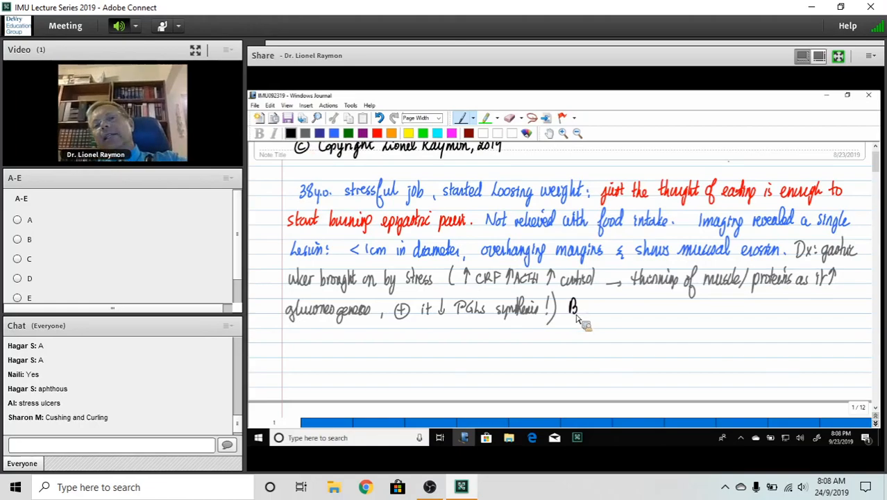
pyautogui.moveTo(597, 308)
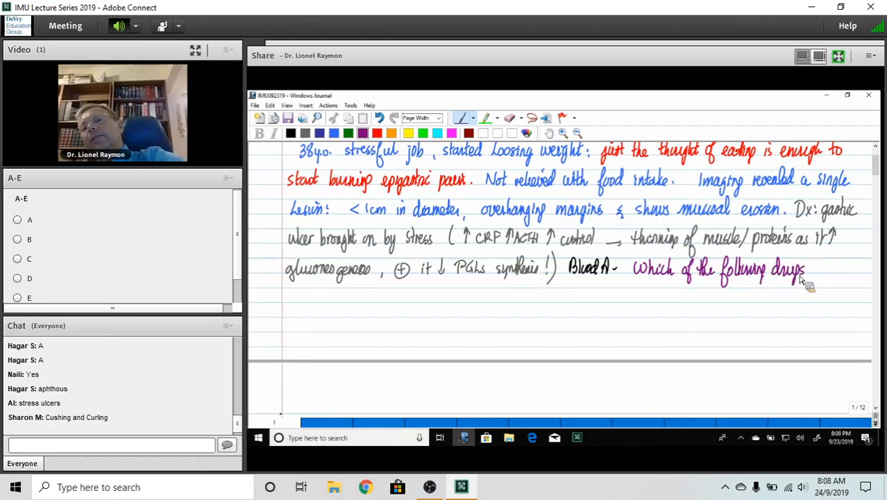
pyautogui.moveTo(812, 261)
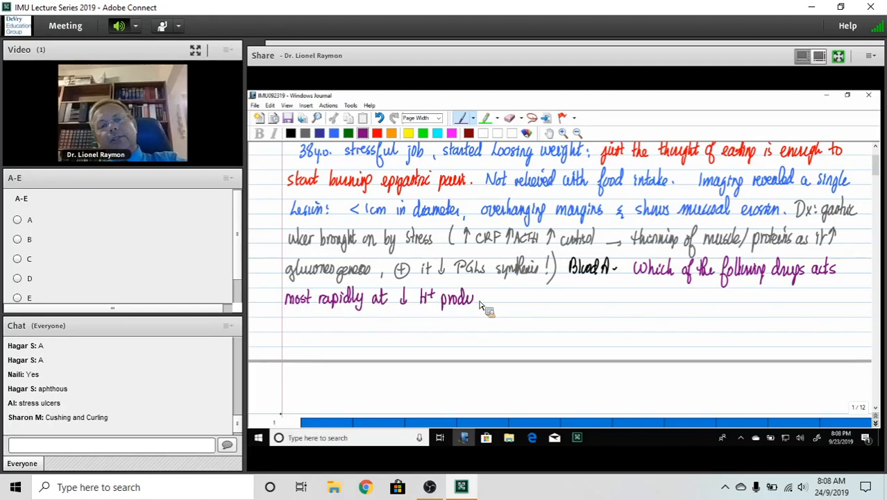
pyautogui.moveTo(500, 303)
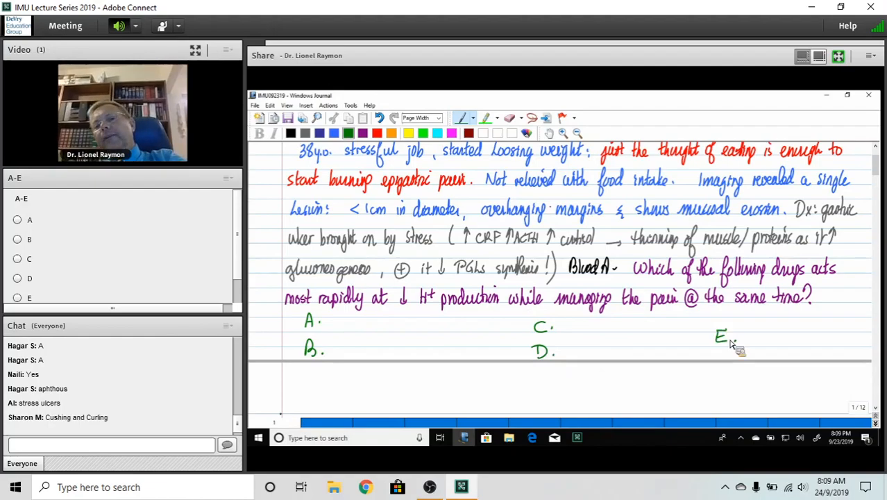
pyautogui.moveTo(347, 322)
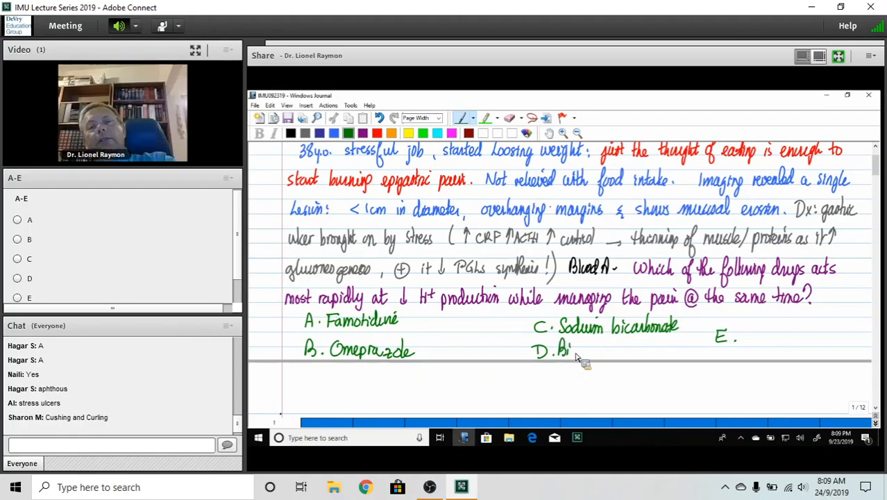
# Handwrite options A–E: Famotidine, Omeprazole, Sodium bicarbonate, Bismuth/Metronidazole/Tetracycline, Misoprostol.
pyautogui.write('smuth/Metronidazole/Tetracycline')
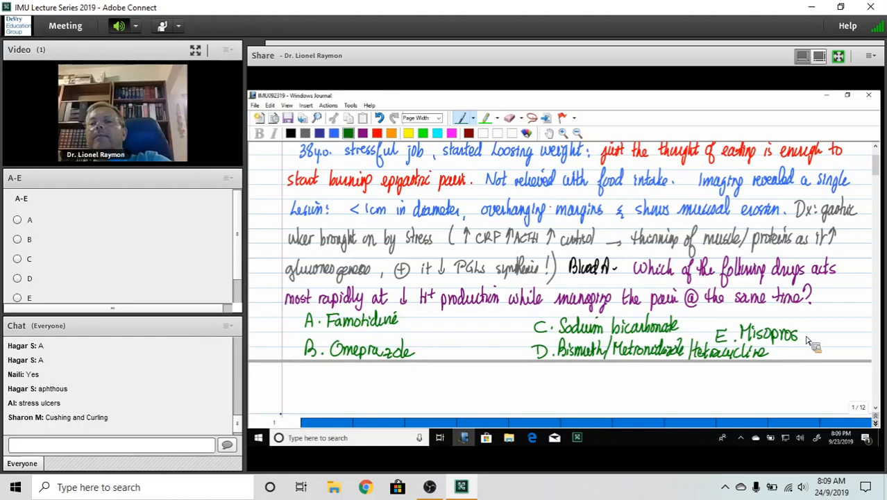
pyautogui.moveTo(798, 333); pyautogui.dragTo(812, 339)
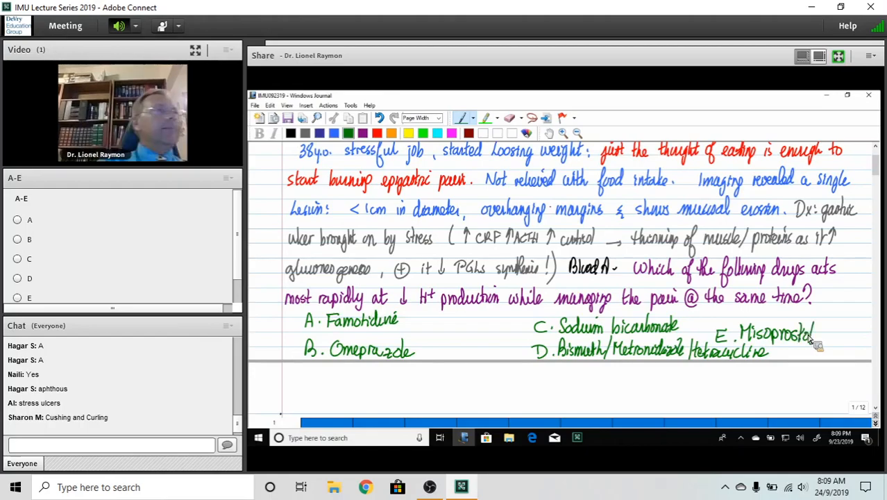